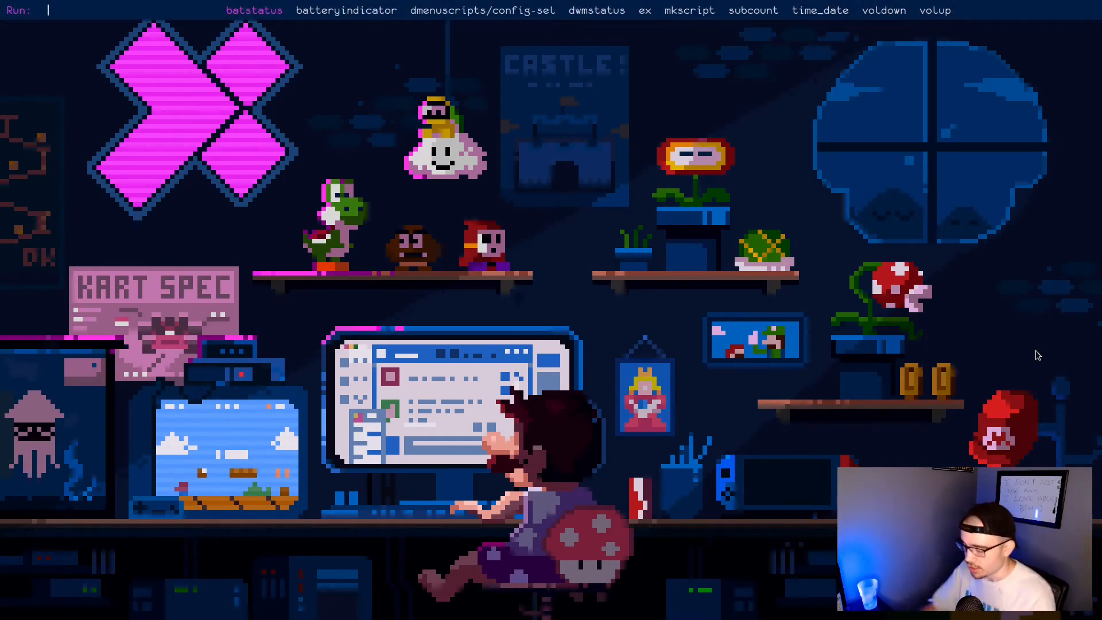
Move through the Run list past dwmstatus and time_date, then leave it for a new Alacritty terminal
{"action": "left_click", "coordinate": [596, 10]}
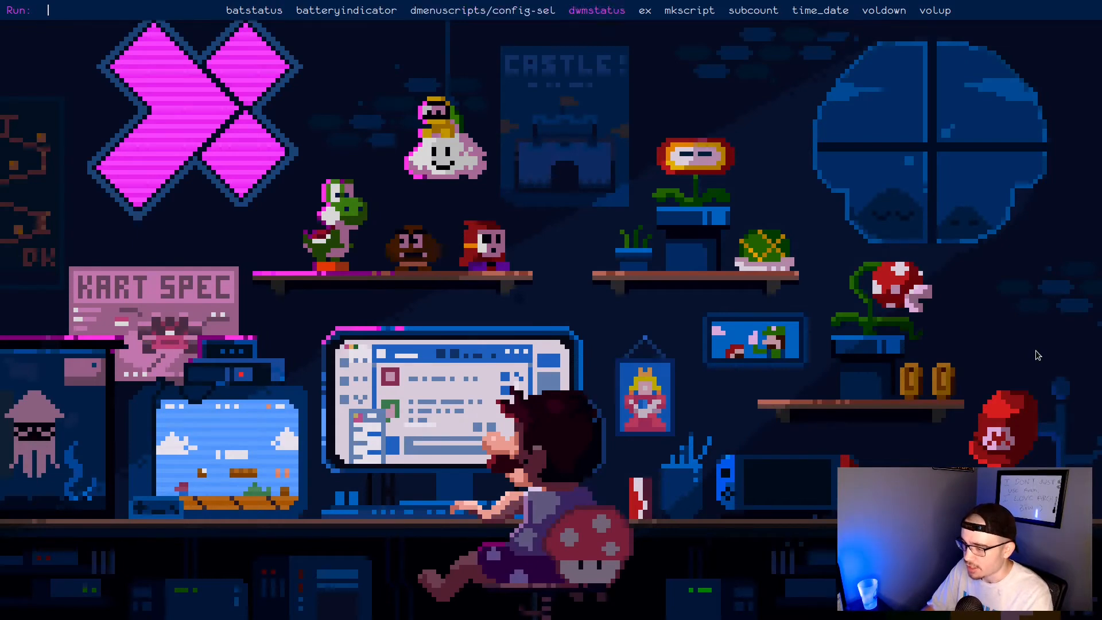
{"action": "left_click", "coordinate": [753, 10]}
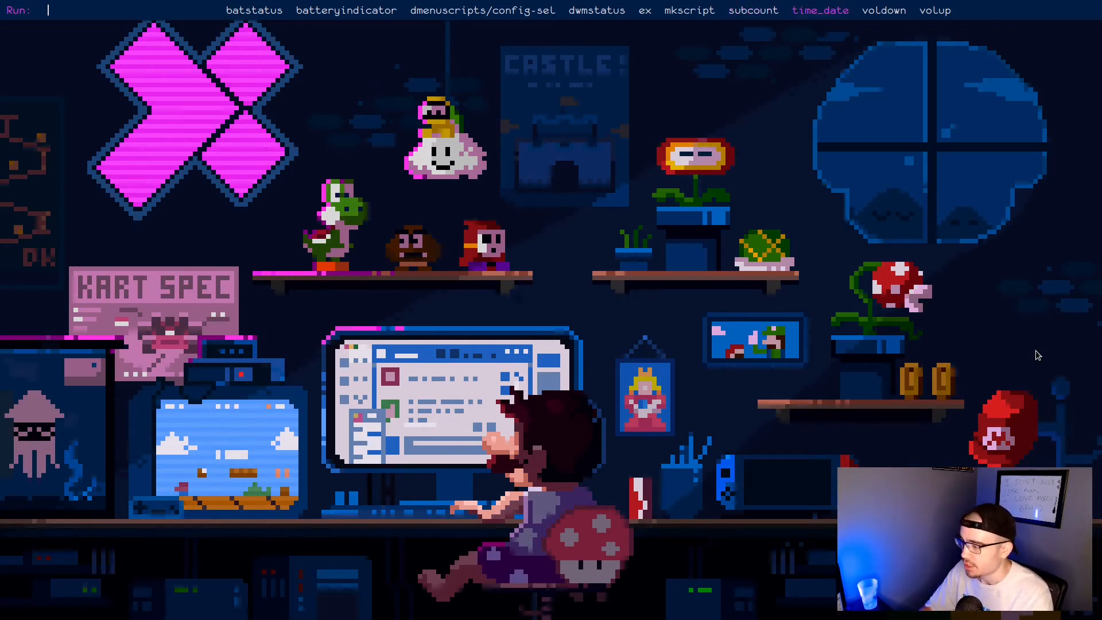
{"action": "left_click", "coordinate": [820, 11]}
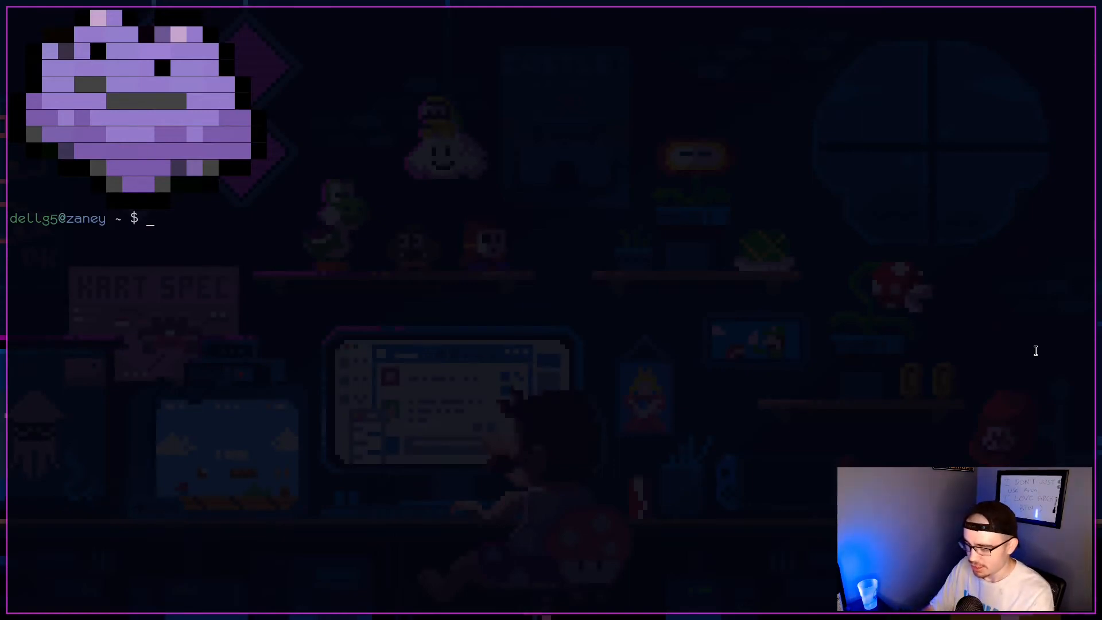
Run htop to show per-core CPU, memory and the process list
{"action": "type", "text": "htop"}
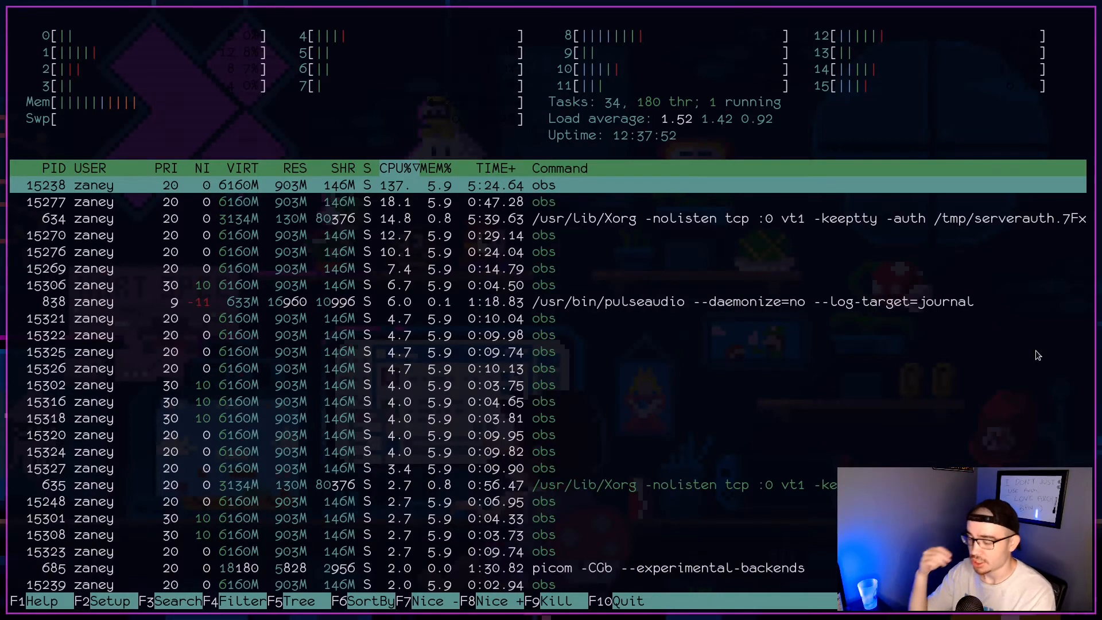
Quit htop so the fff file manager can list the home folder
{"action": "key", "text": "q"}
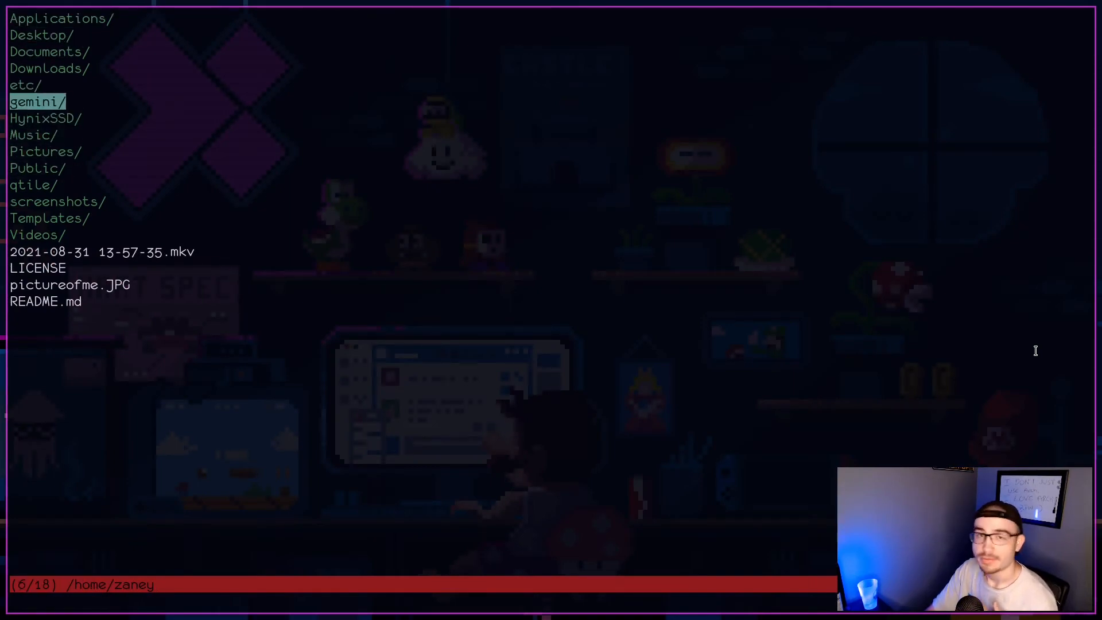
Browse from etc into Pictures to mylogo.png, quit fff, and begin cd .config/ at the prompt
{"action": "key", "text": "Up"}
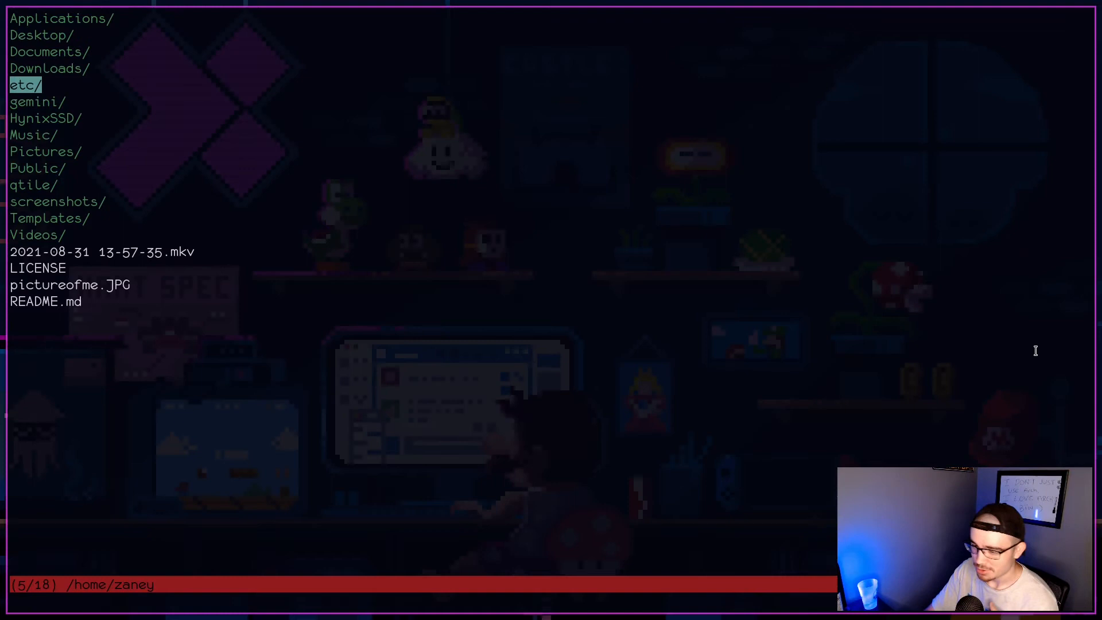
{"action": "key", "text": "Down"}
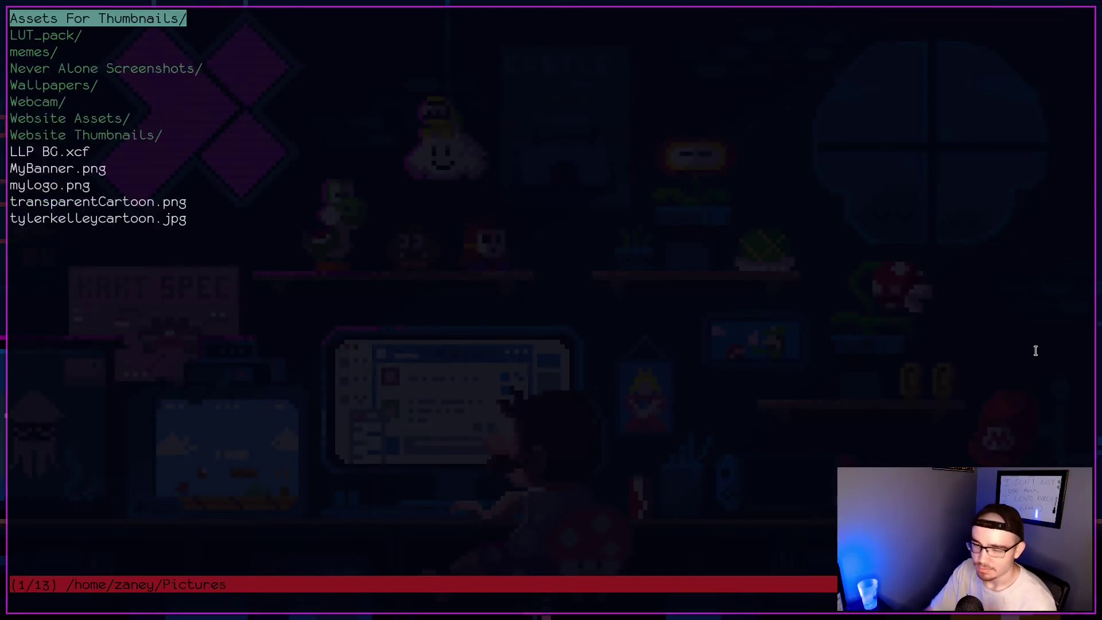
{"action": "key", "text": "Down"}
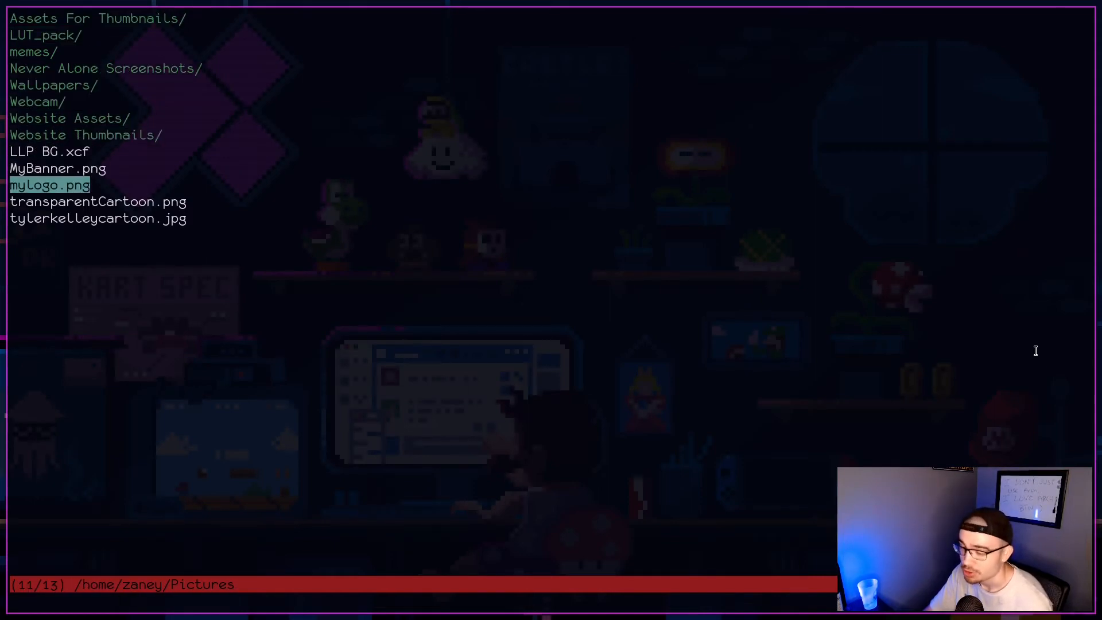
{"action": "key", "text": "Up"}
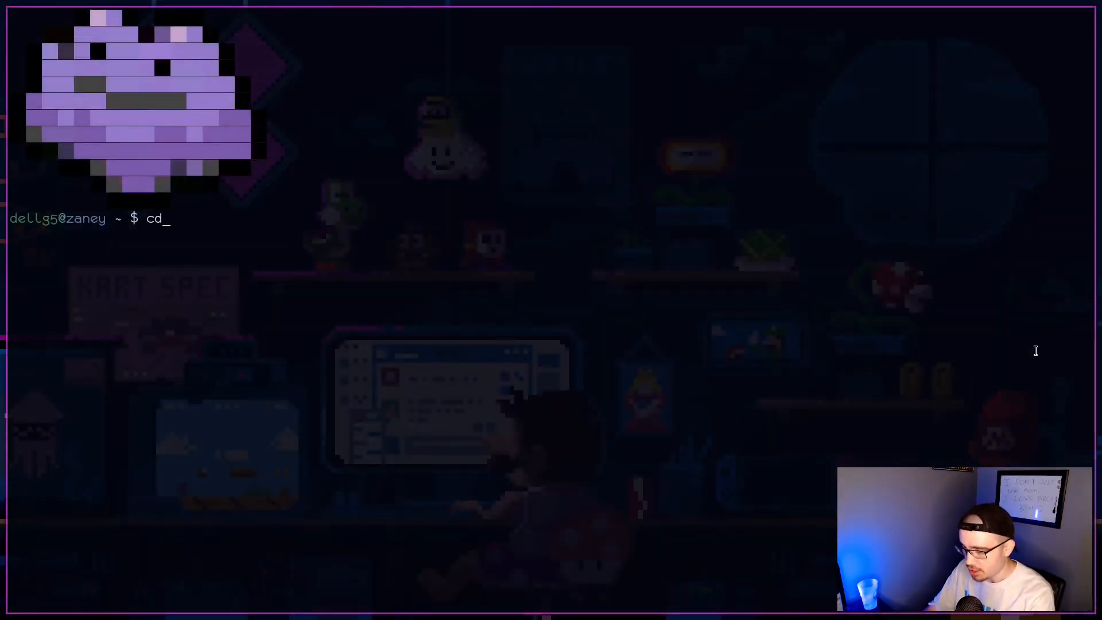
{"action": "type", "text": ".config/"}
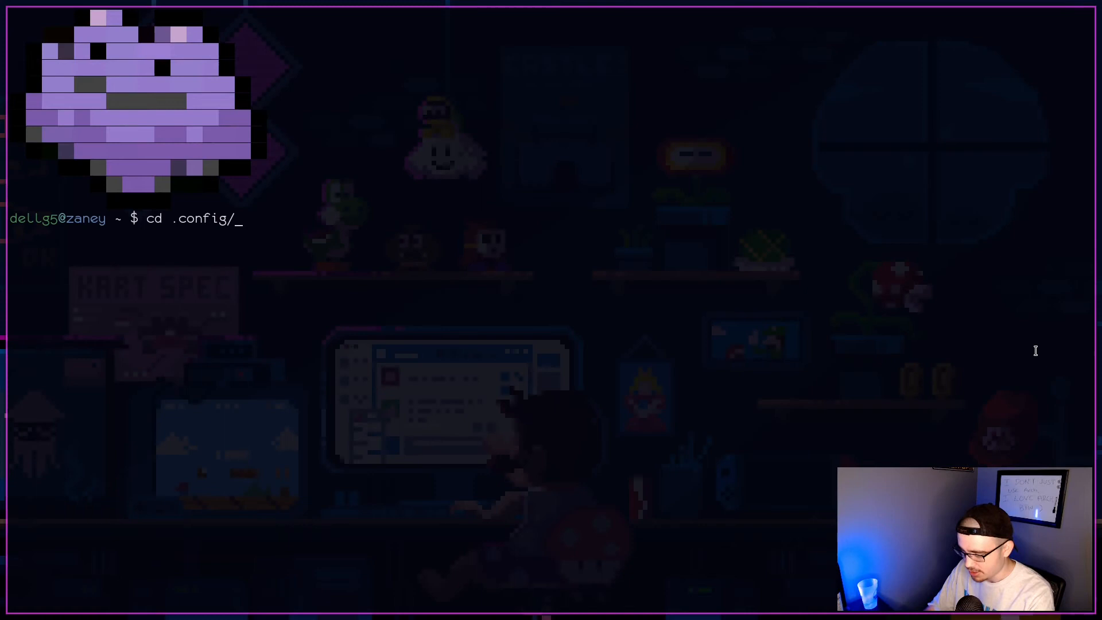
Change into .config/suckless/dwm and bring config.h up in Vim
{"action": "key", "text": "Return"}
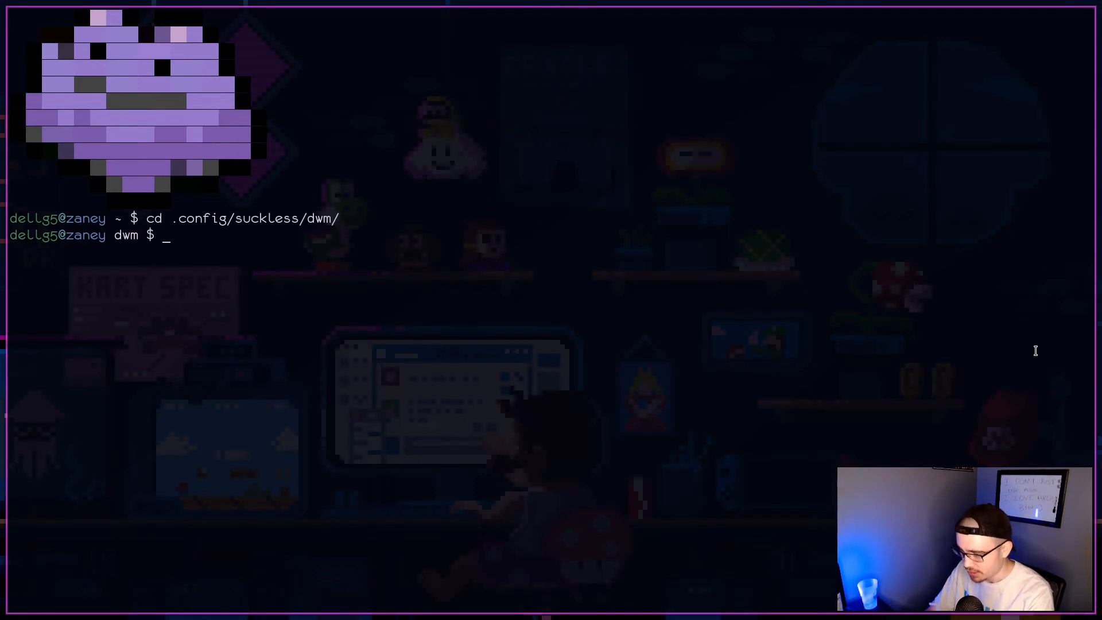
{"action": "type", "text": "vim co"}
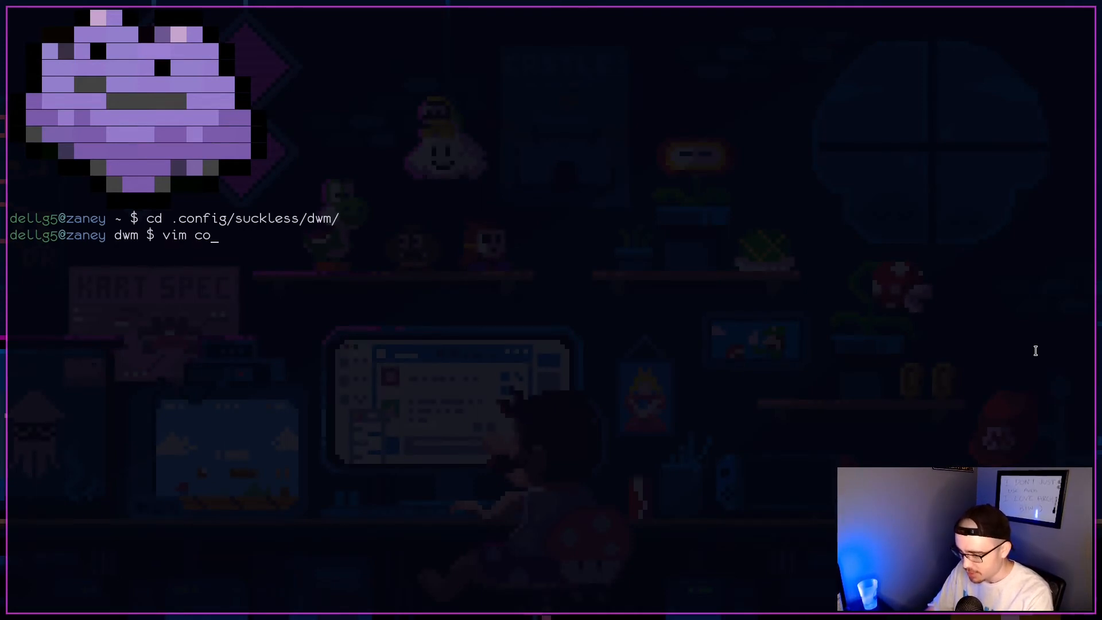
{"action": "key", "text": "Return"}
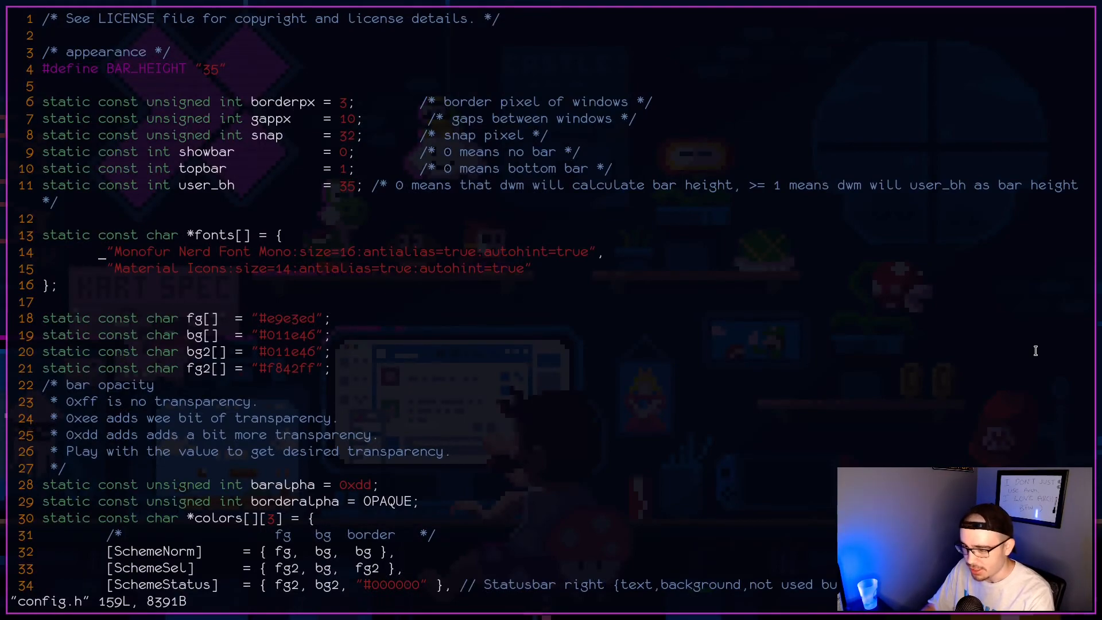
Scroll through config.h's appearance and layout settings down to the keybindings
{"action": "scroll", "scroll_direction": "down", "scroll_amount": 3}
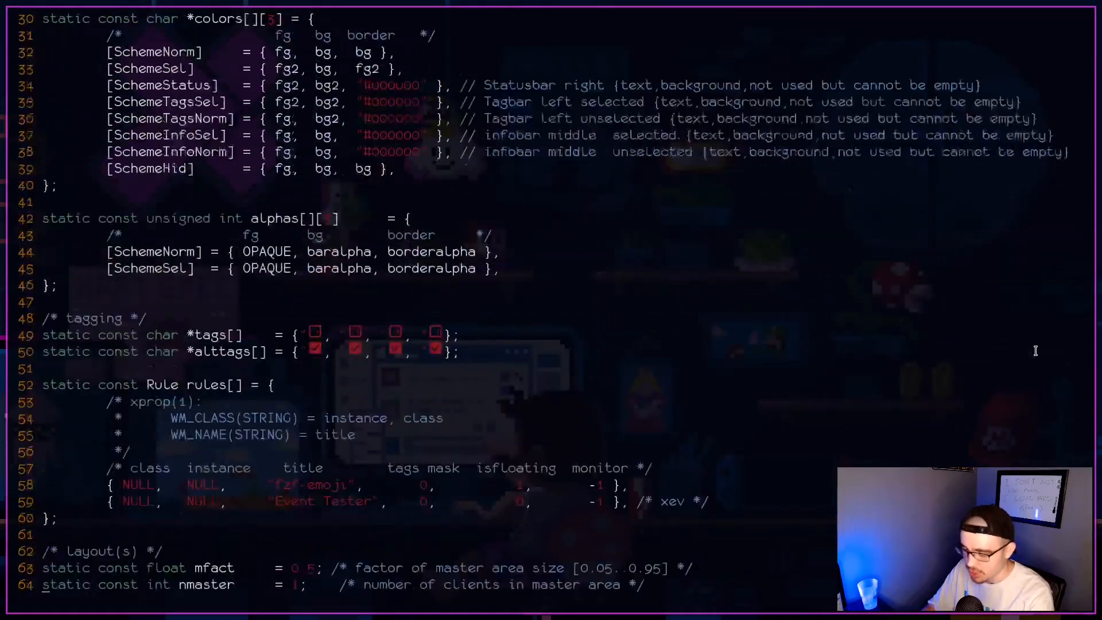
{"action": "scroll", "scroll_direction": "down", "scroll_amount": 3}
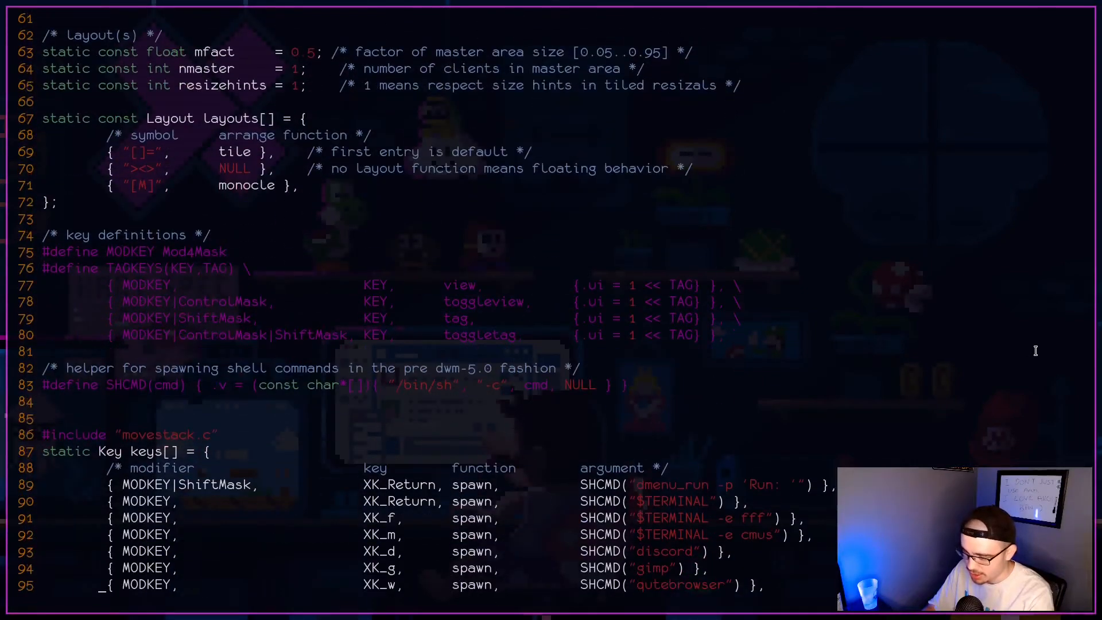
{"action": "scroll", "scroll_direction": "down", "scroll_amount": 3}
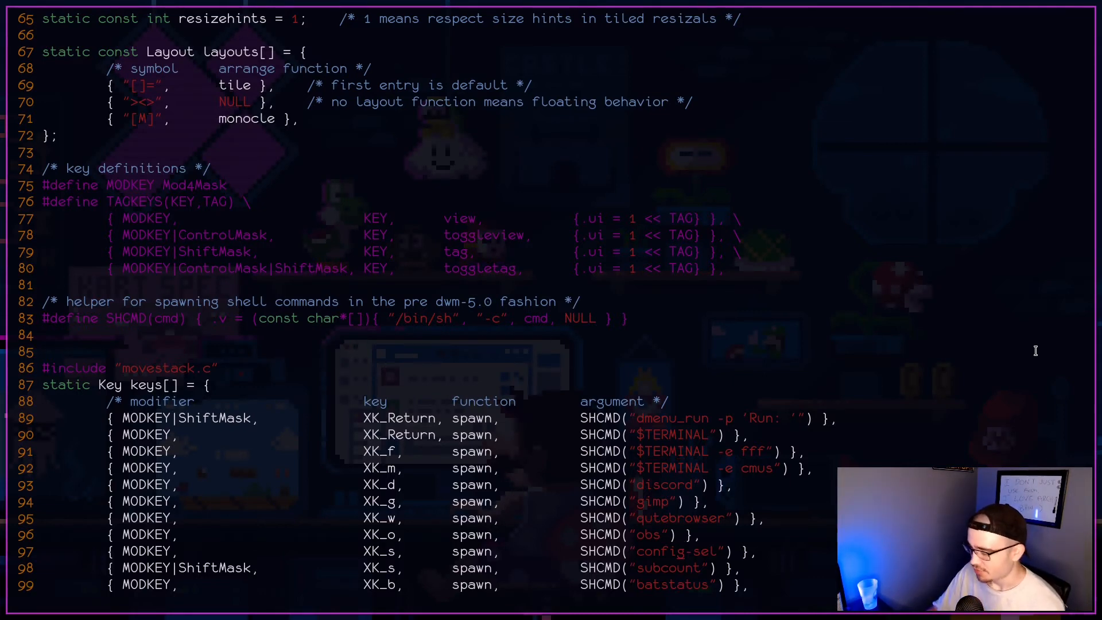
{"action": "scroll", "scroll_direction": "down", "scroll_amount": 3}
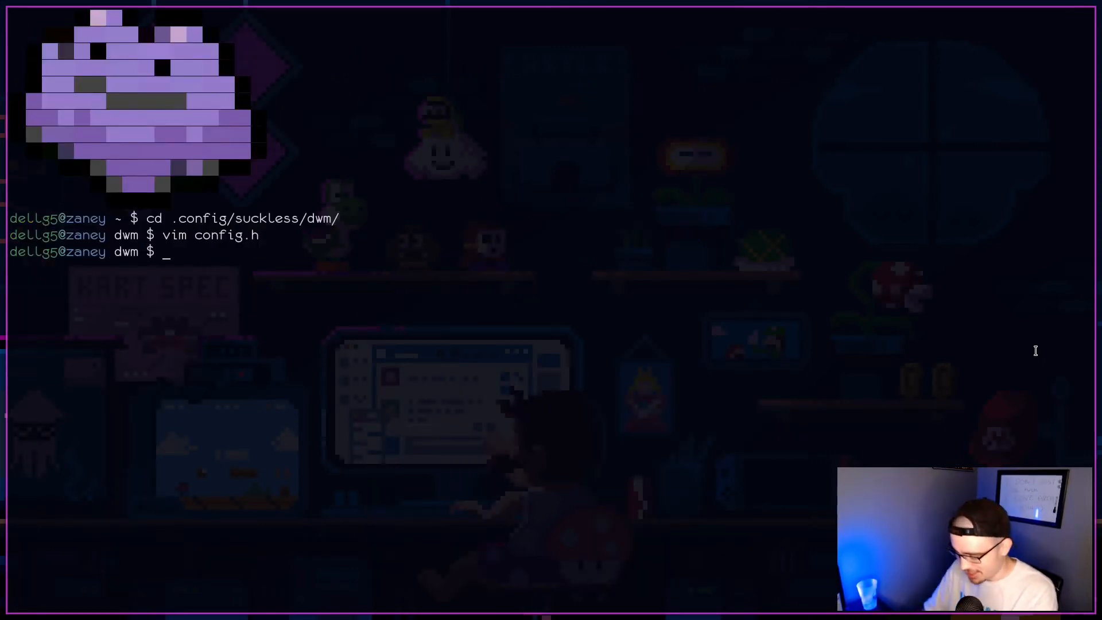
Load ~/.bash_profile in Vim, showing the PATH loop over the script directories
{"action": "type", "text": "vim"}
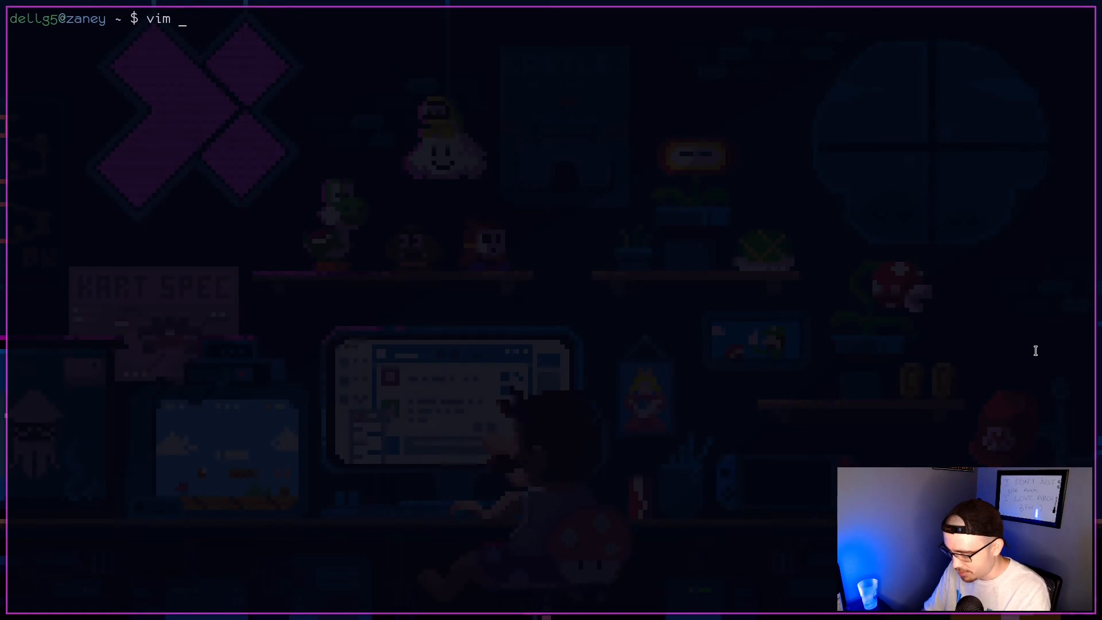
{"action": "type", "text": ".bas"}
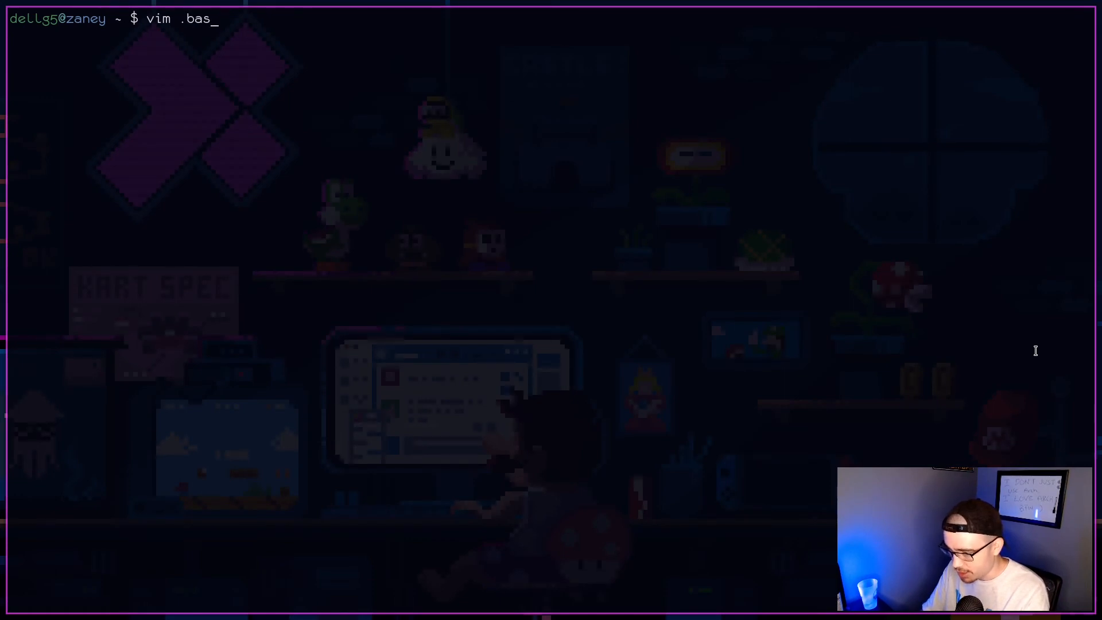
{"action": "type", "text": "h"}
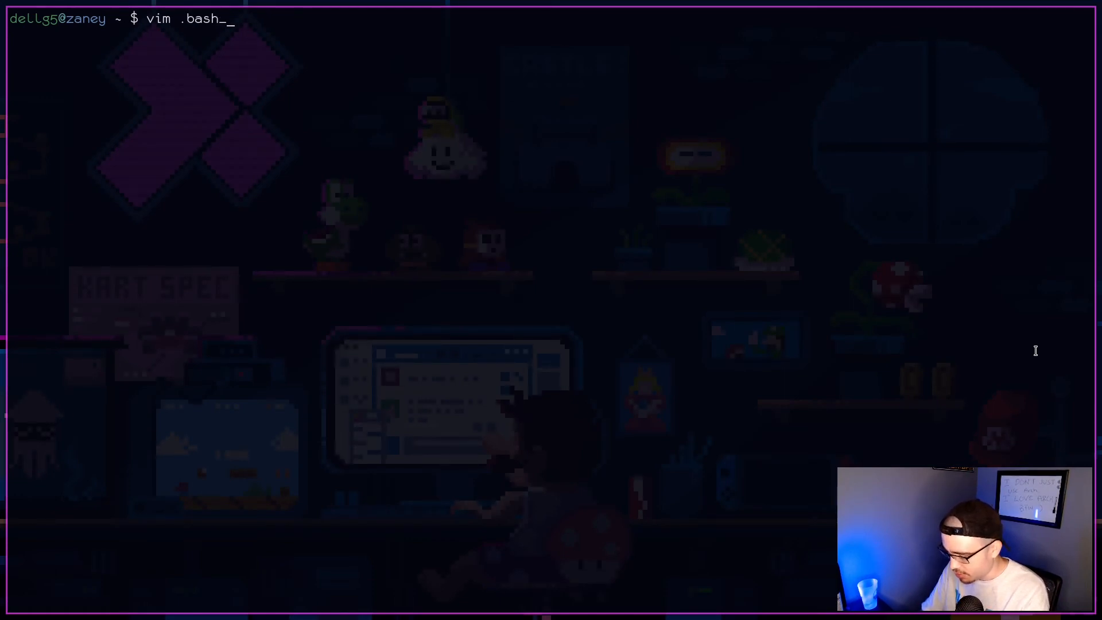
{"action": "key", "text": "Return"}
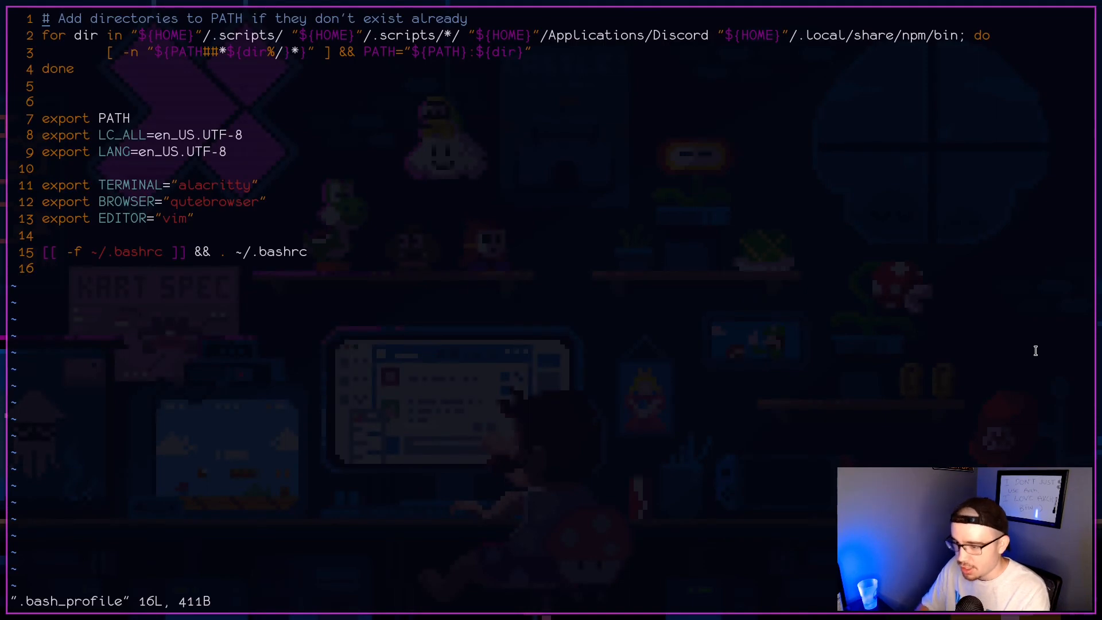